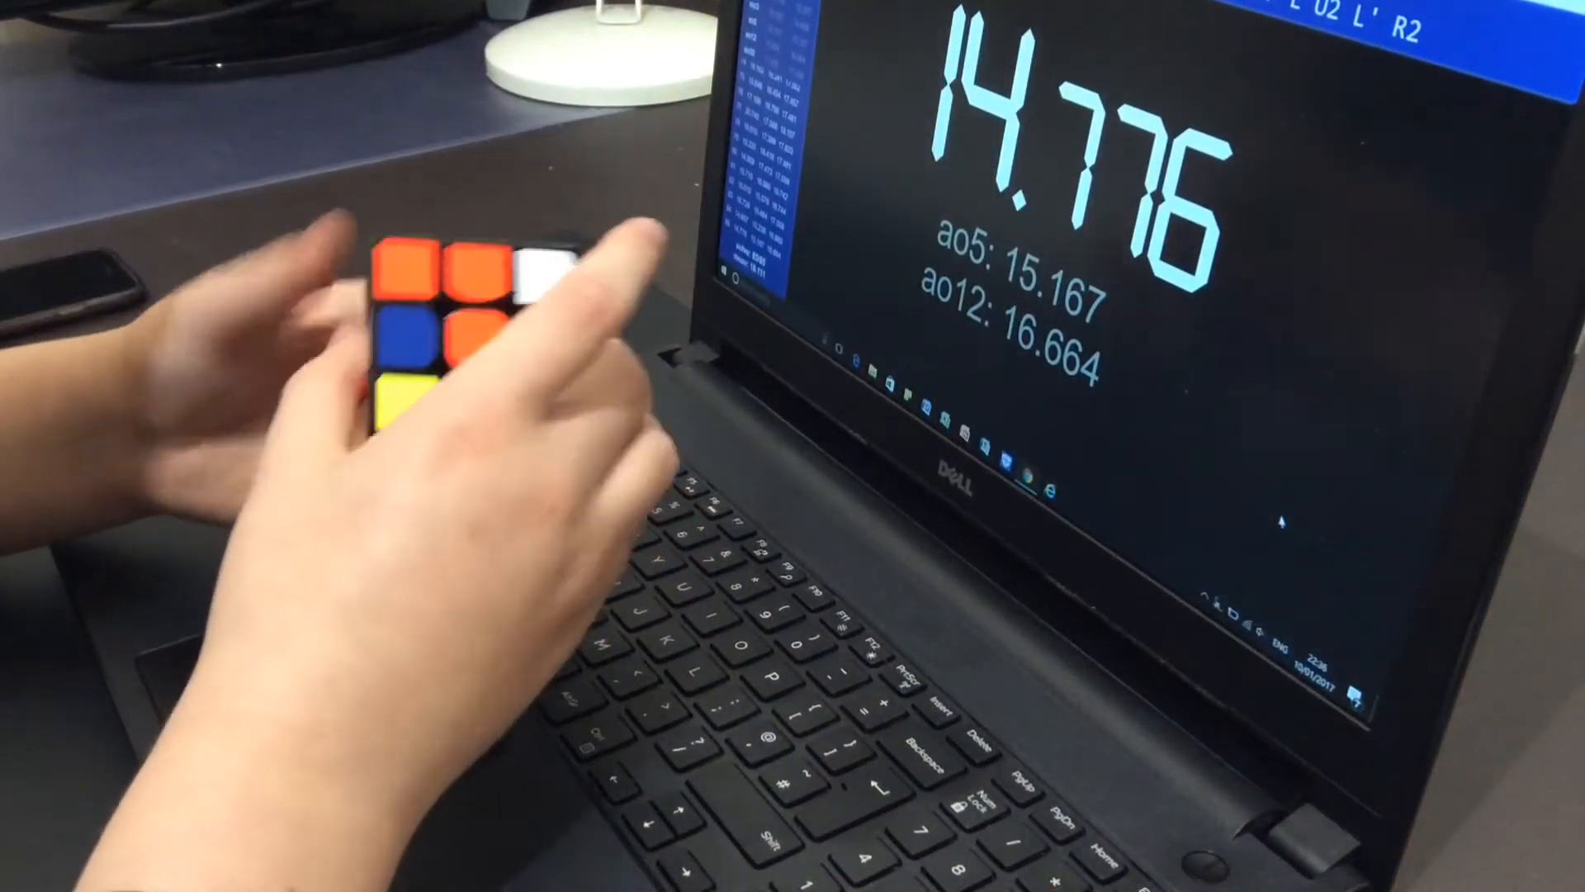
Start the 15-second inspection countdown for the next scramble after the 14.776 solve.
key("space")
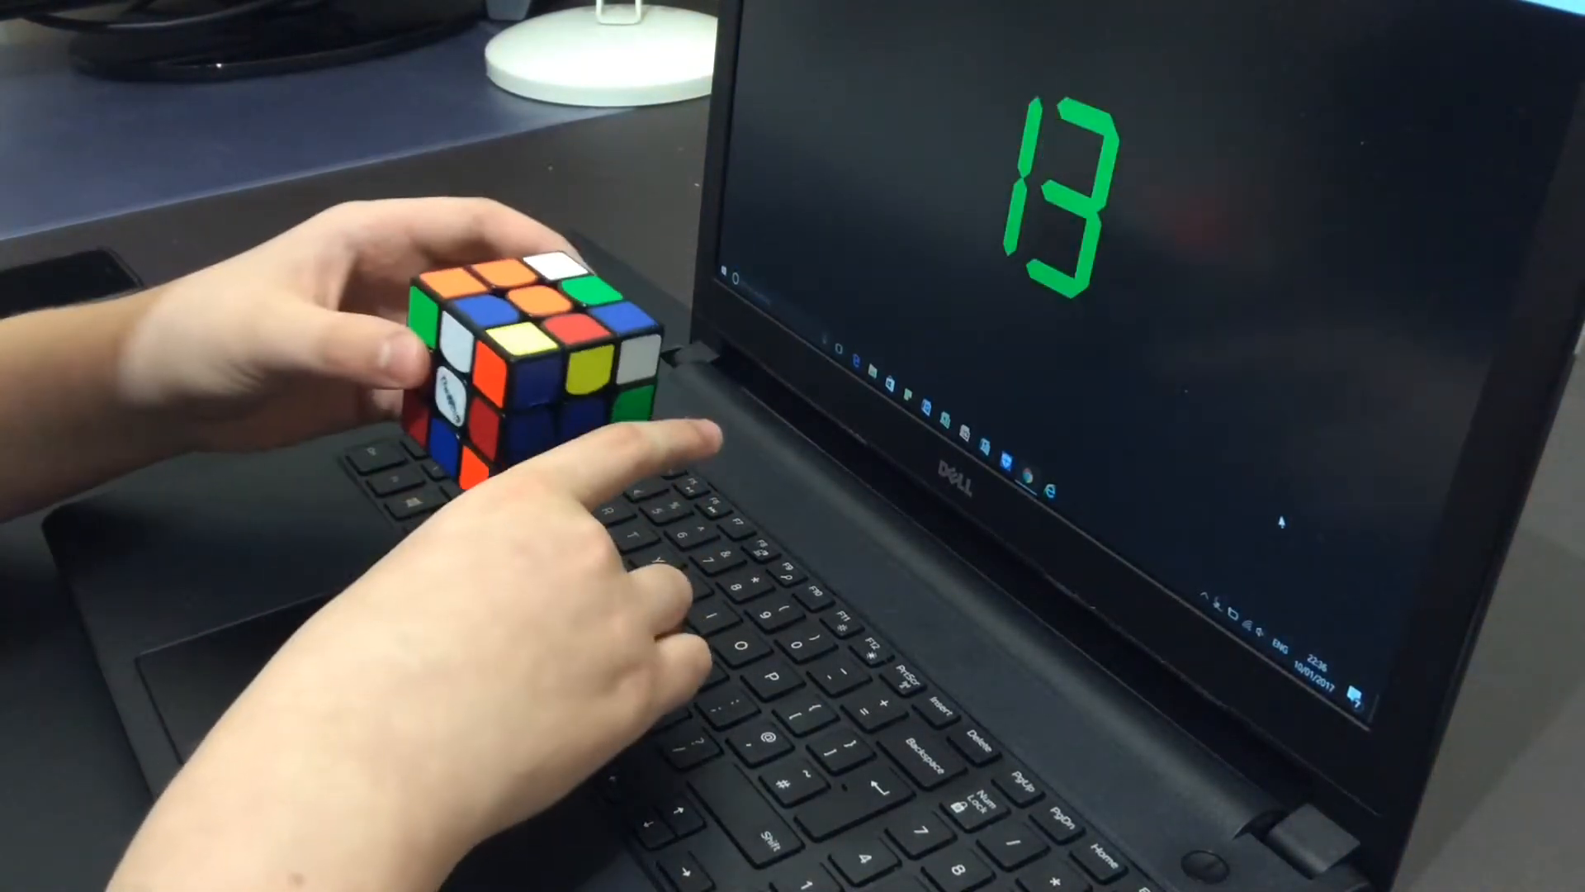